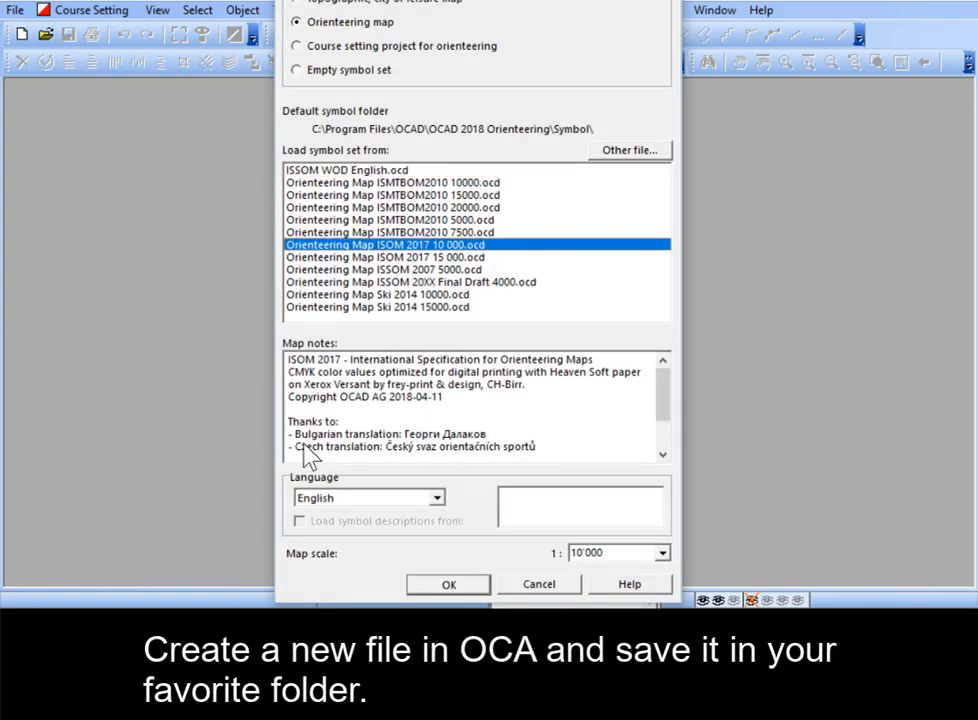
- Create the ISOM 2017 1:10000 orienteering map and save it as Lastest in LAS_Test
left_click(448, 584)
type("Las")
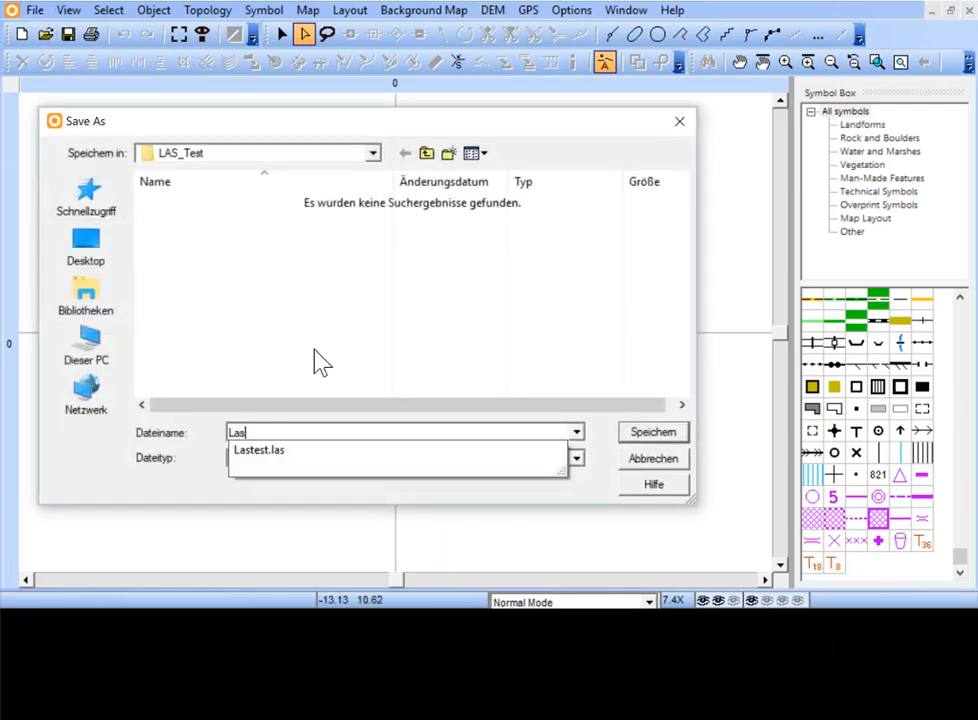
type("test")
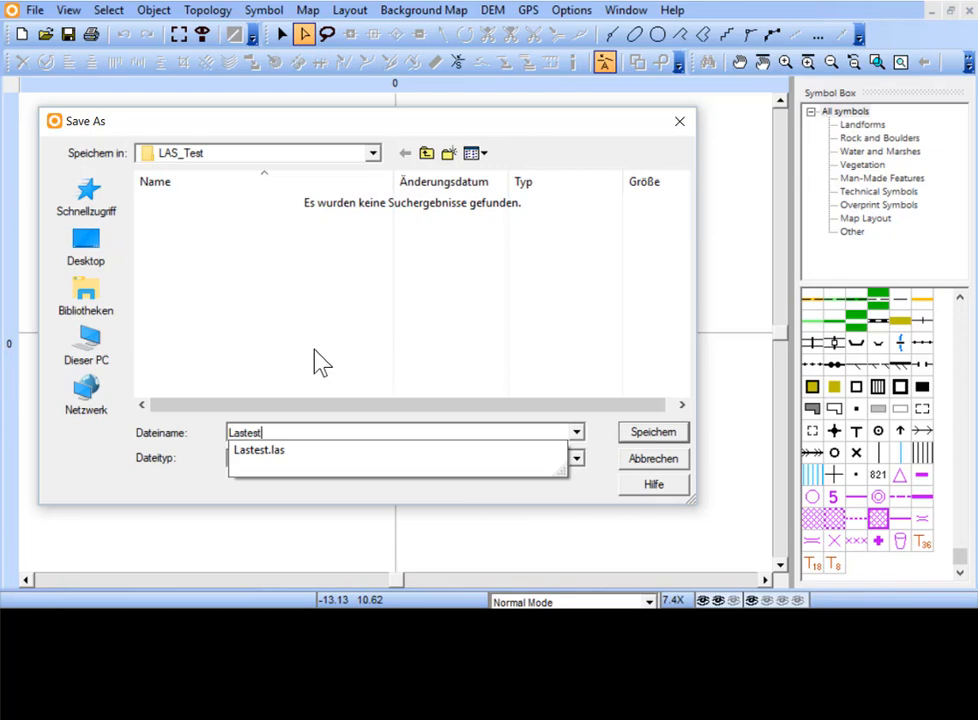
left_click(652, 432)
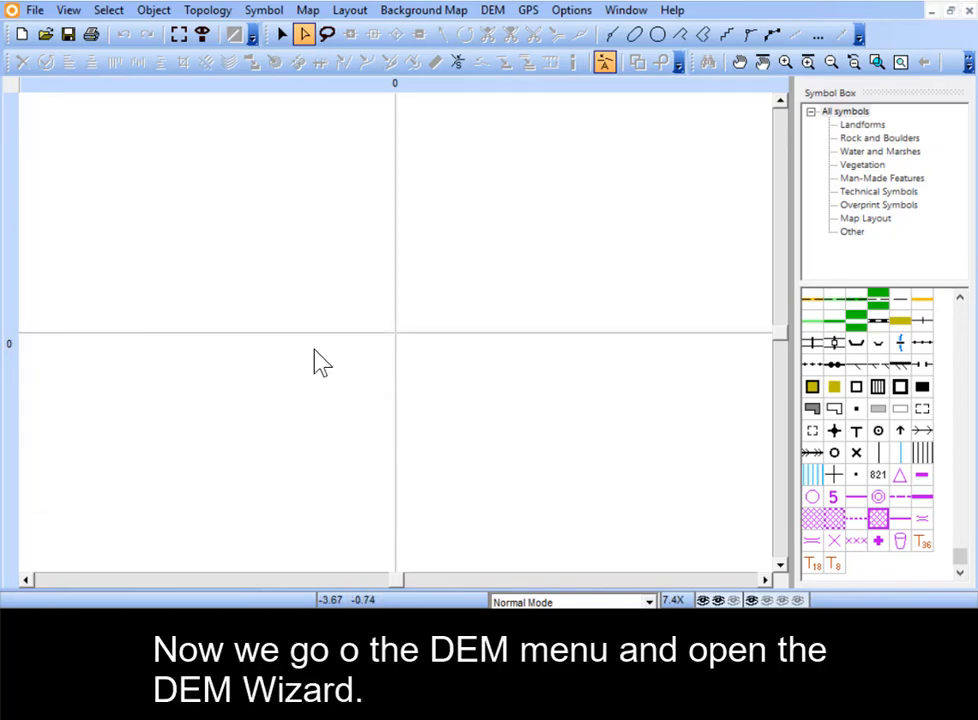
- Start the DEM Import Wizard and add Lastest.las as an importable file
left_click(490, 8)
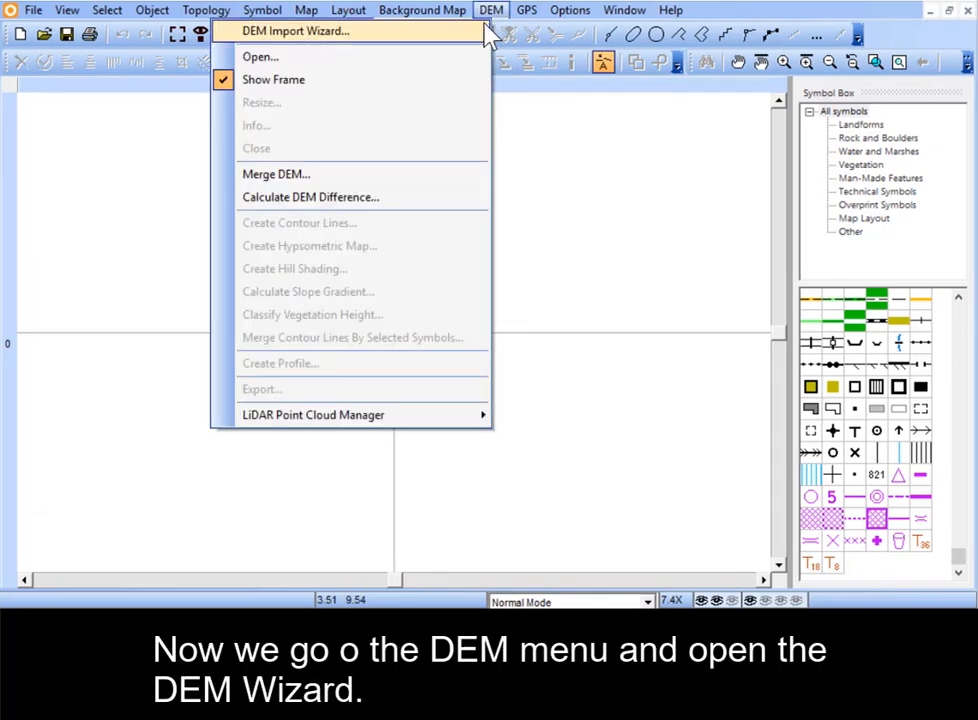
left_click(296, 32)
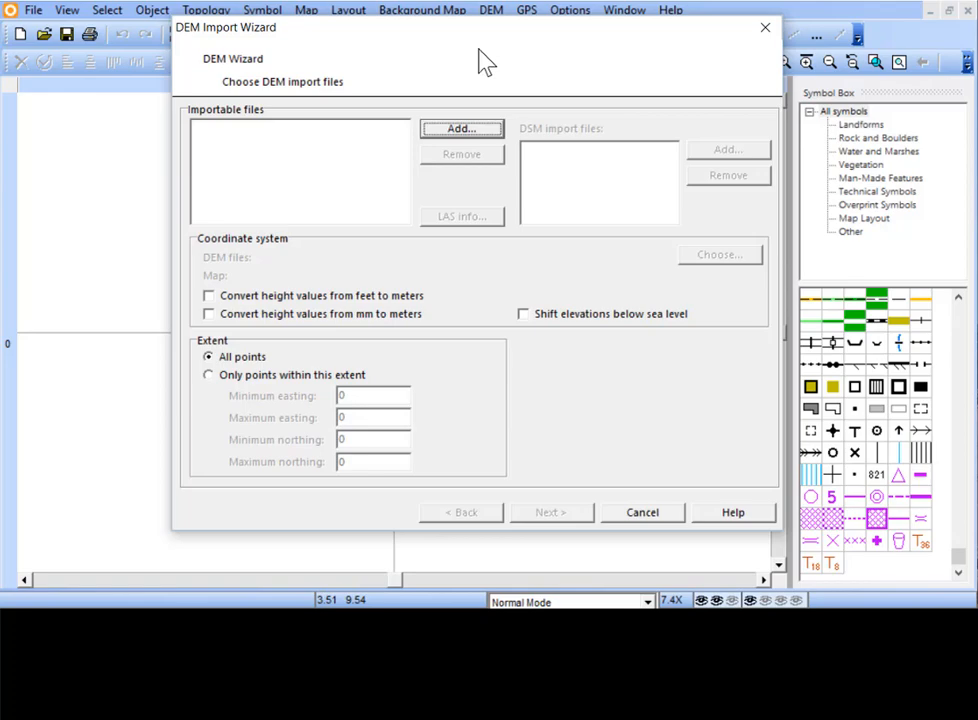
left_click(460, 128)
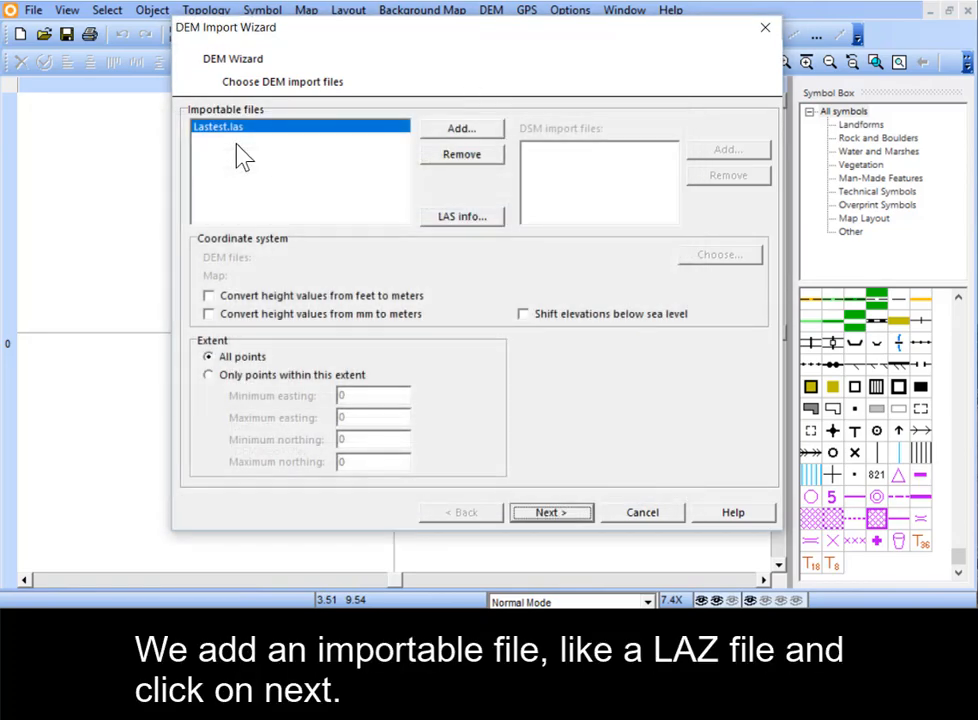
mouse_move(400, 404)
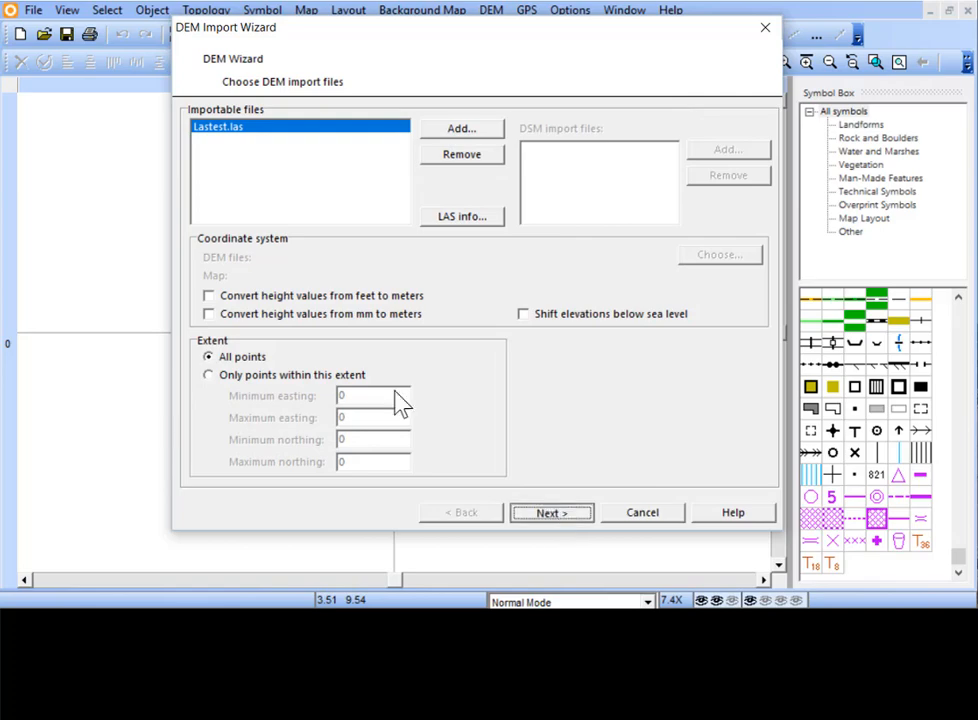
- Set the DEM output file name and choose only Create Contour Lines as output
left_click(552, 512)
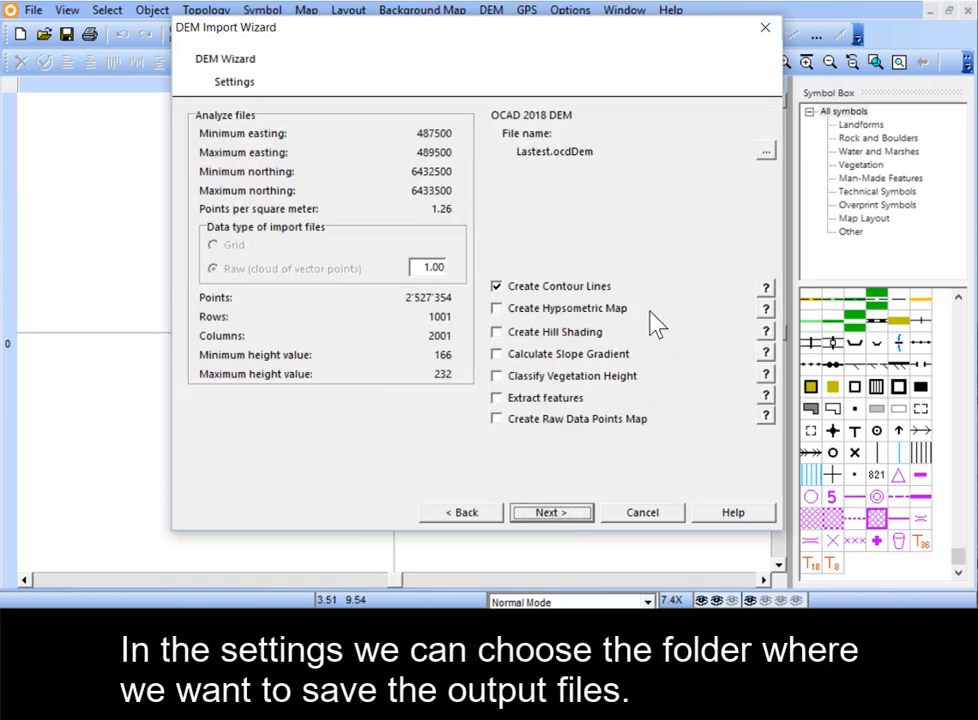
left_click(766, 152)
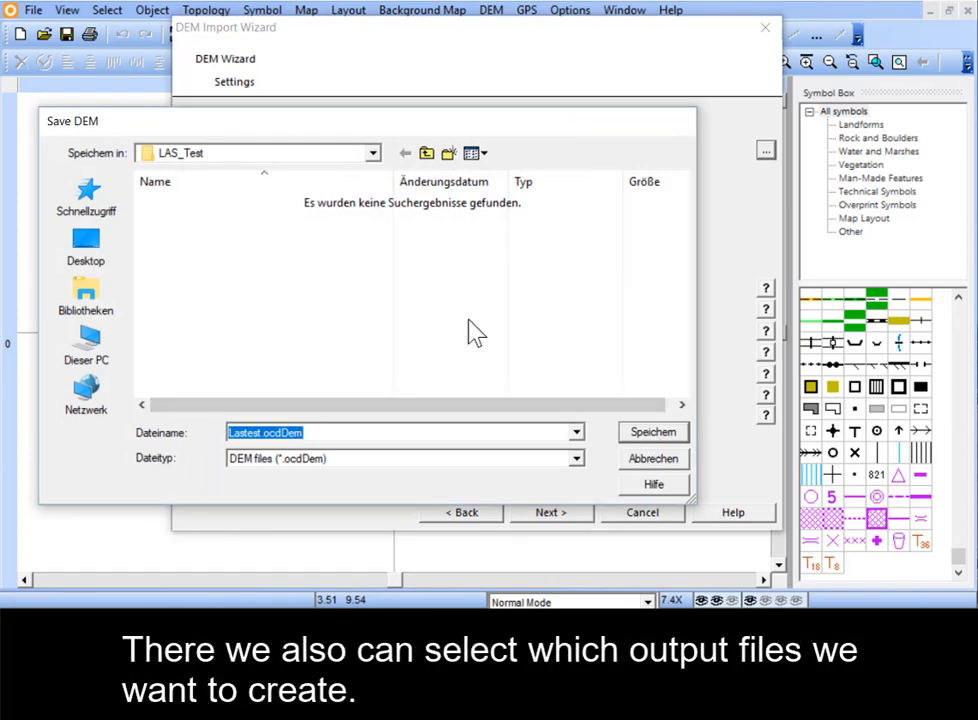
left_click(652, 432)
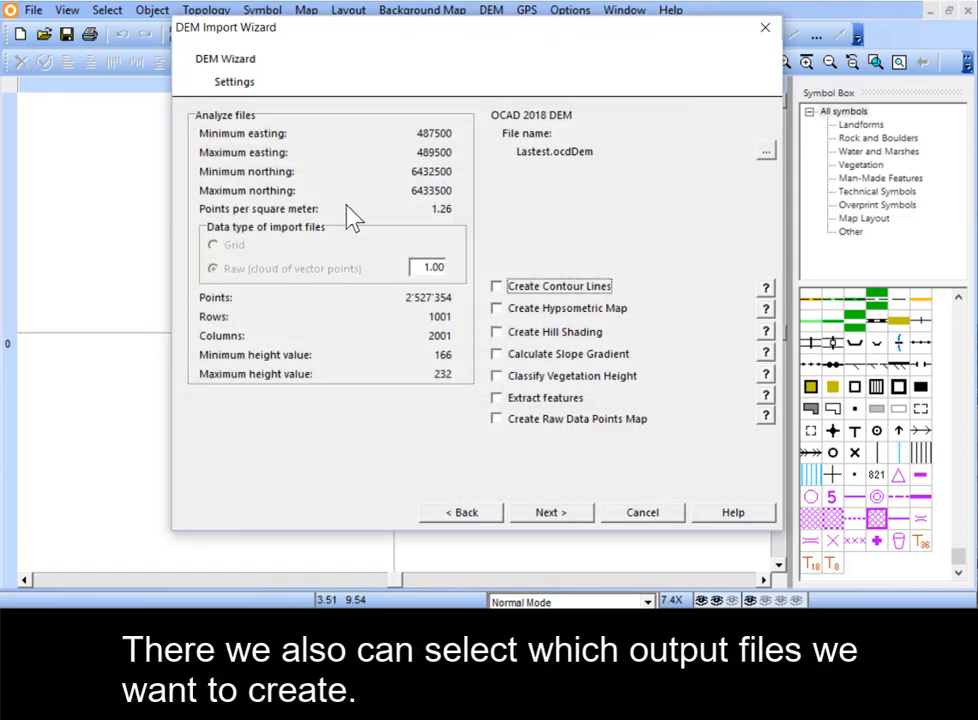
left_click(496, 286)
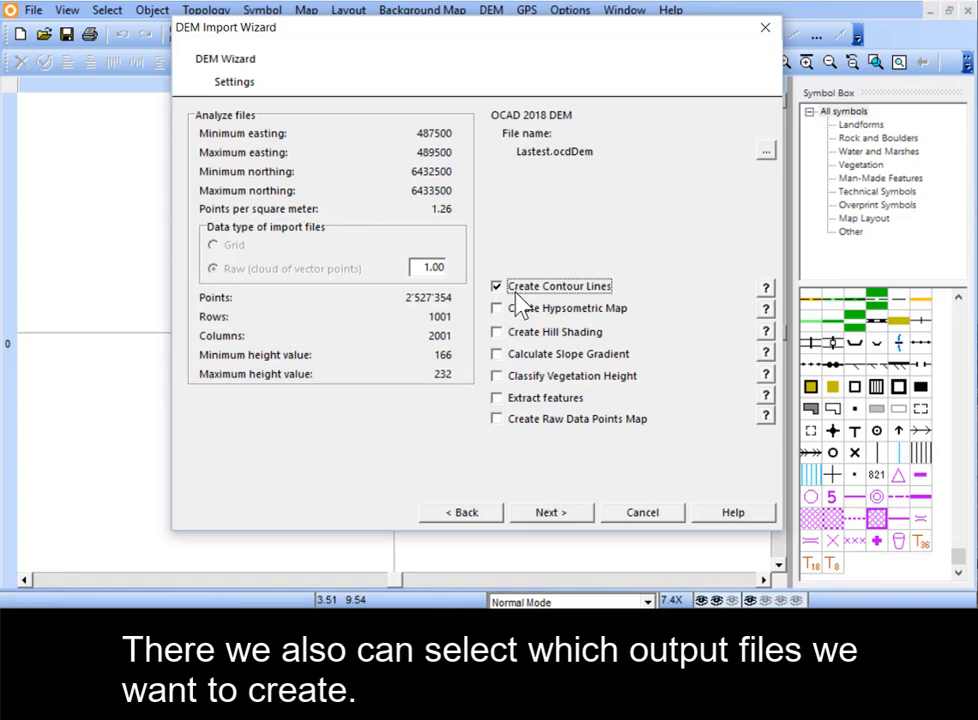
left_click(764, 288)
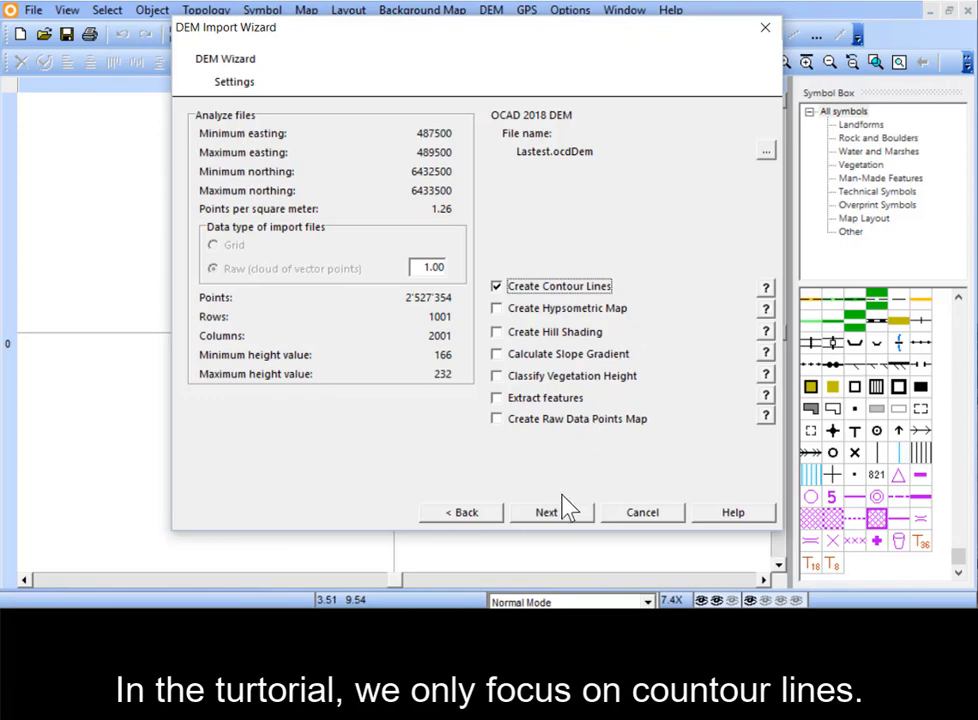
- On the LAS settings page, turn off creating the ocdLas Point Cloud Manager file
left_click(546, 512)
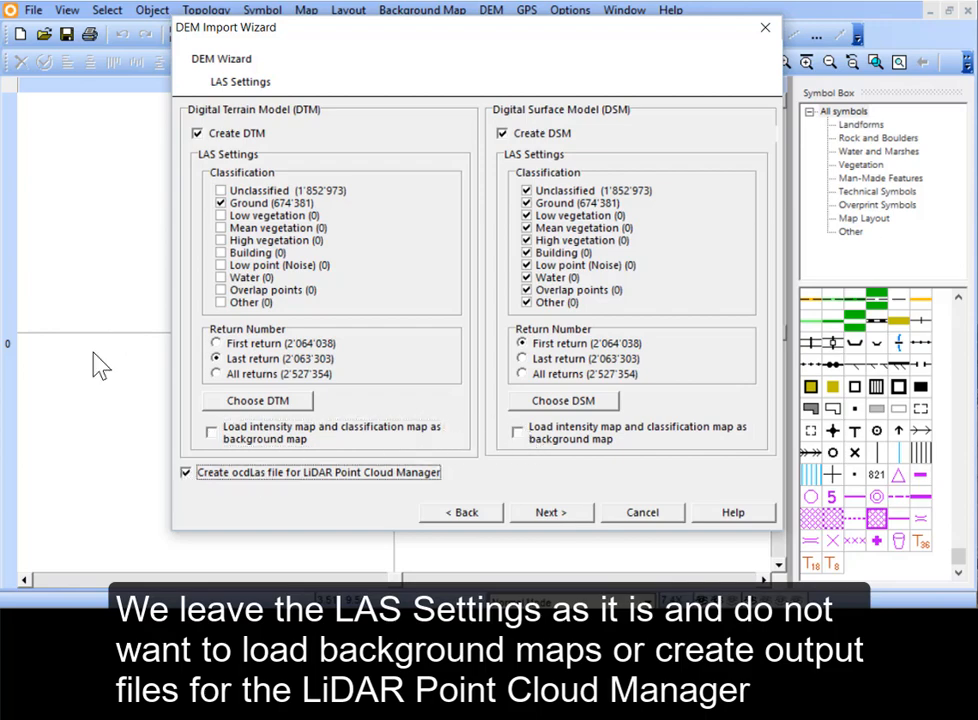
left_click(184, 472)
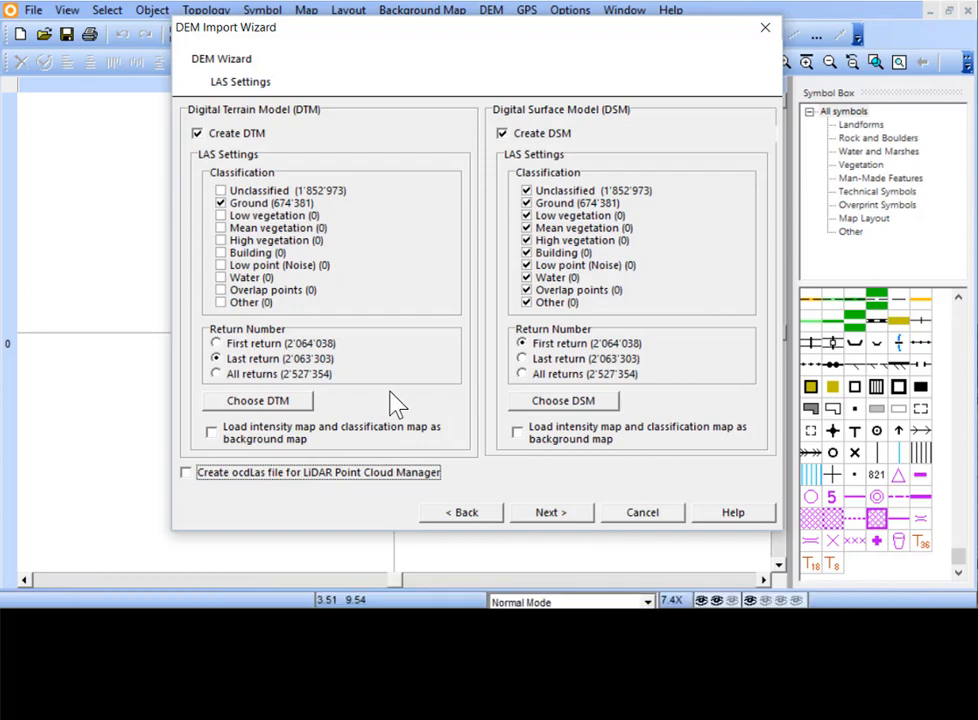
- Enable custom and TPI-smoothed contours with 1 m form line, 5 m main and 25 m index intervals
left_click(552, 512)
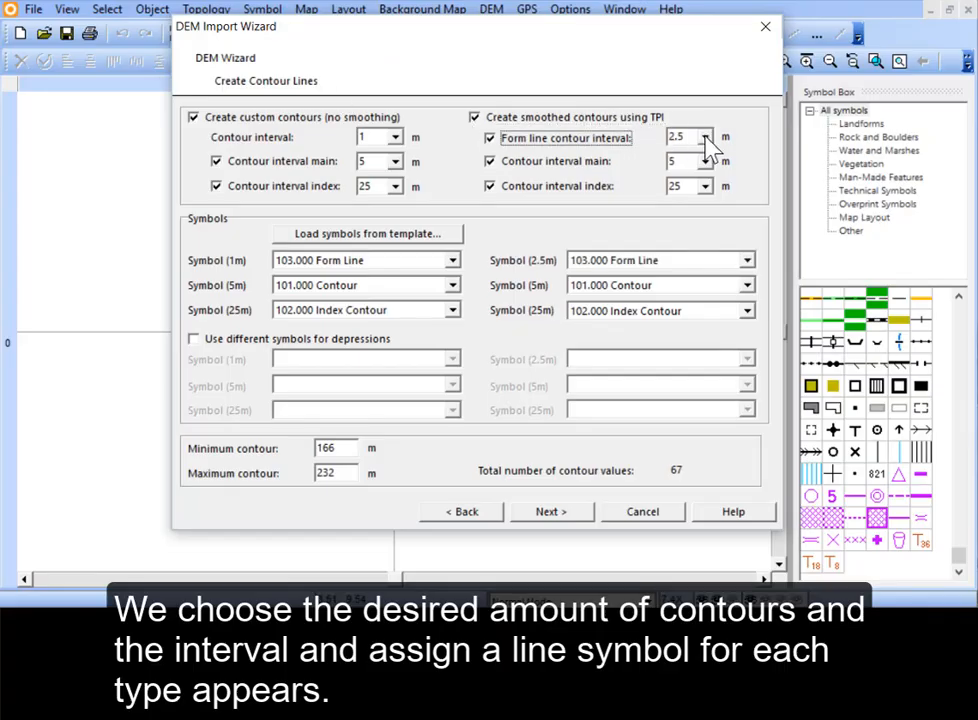
triple_click(684, 136)
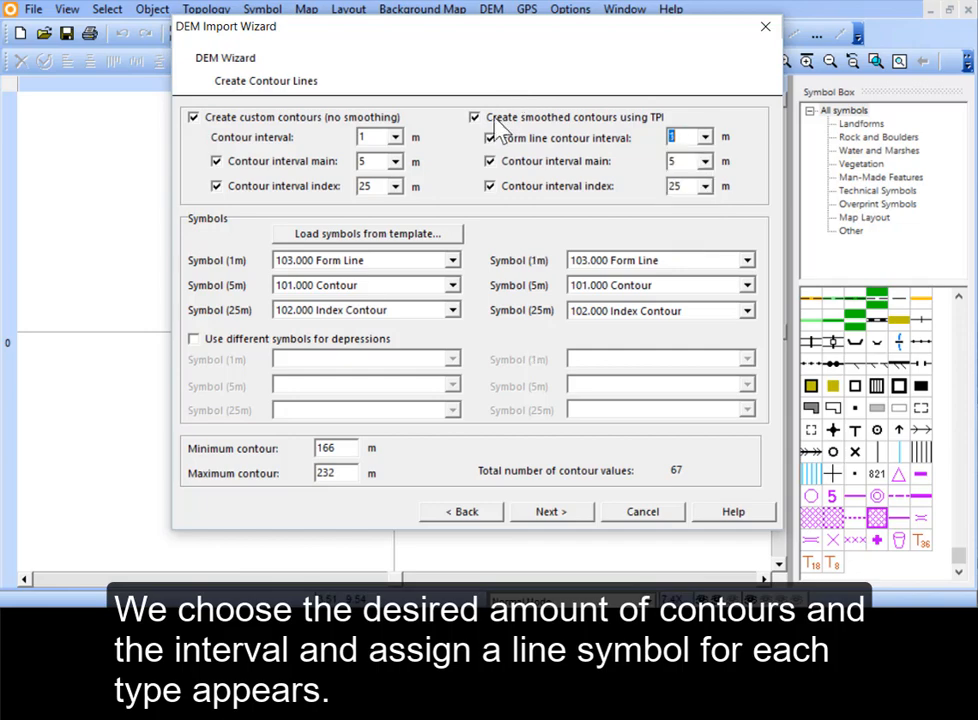
left_click(364, 232)
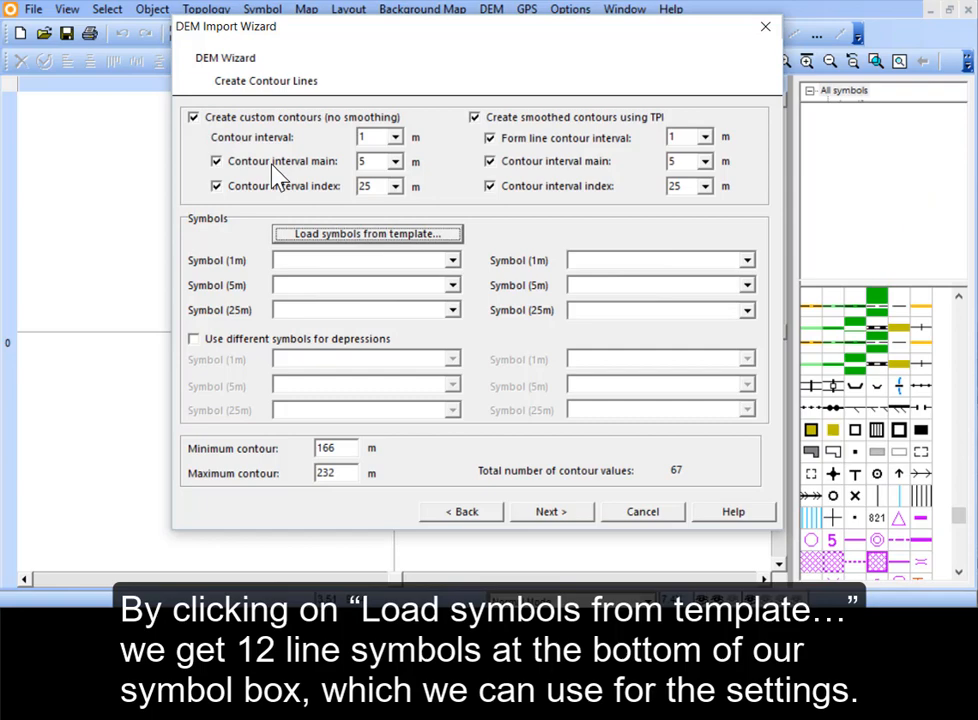
- Load the template contour symbols and assign the 1 m custom contour symbol
left_click(368, 232)
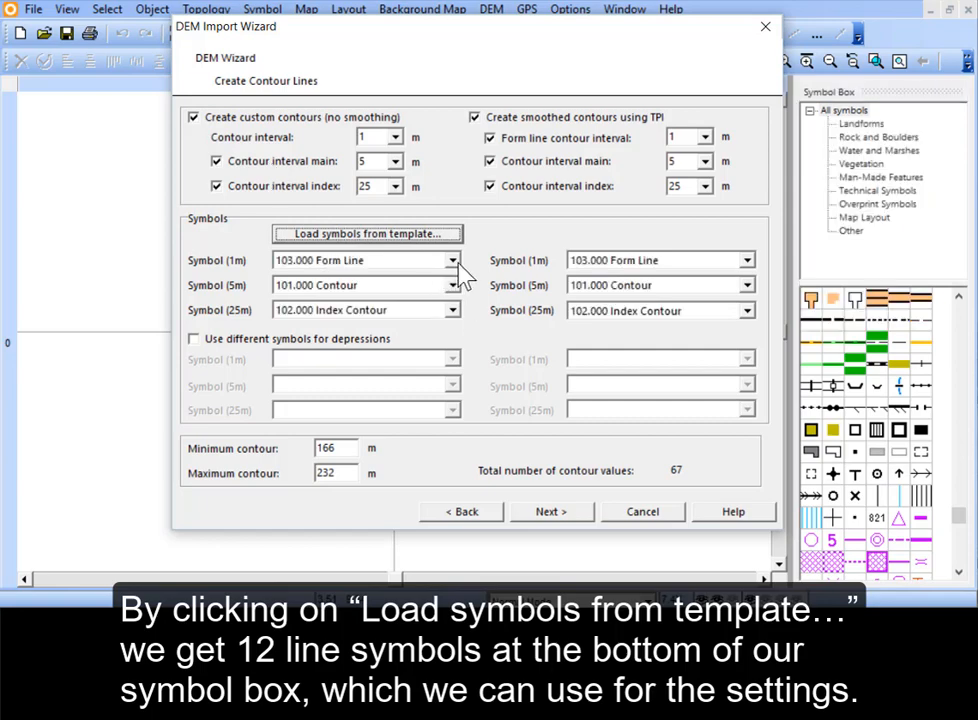
left_click(452, 260)
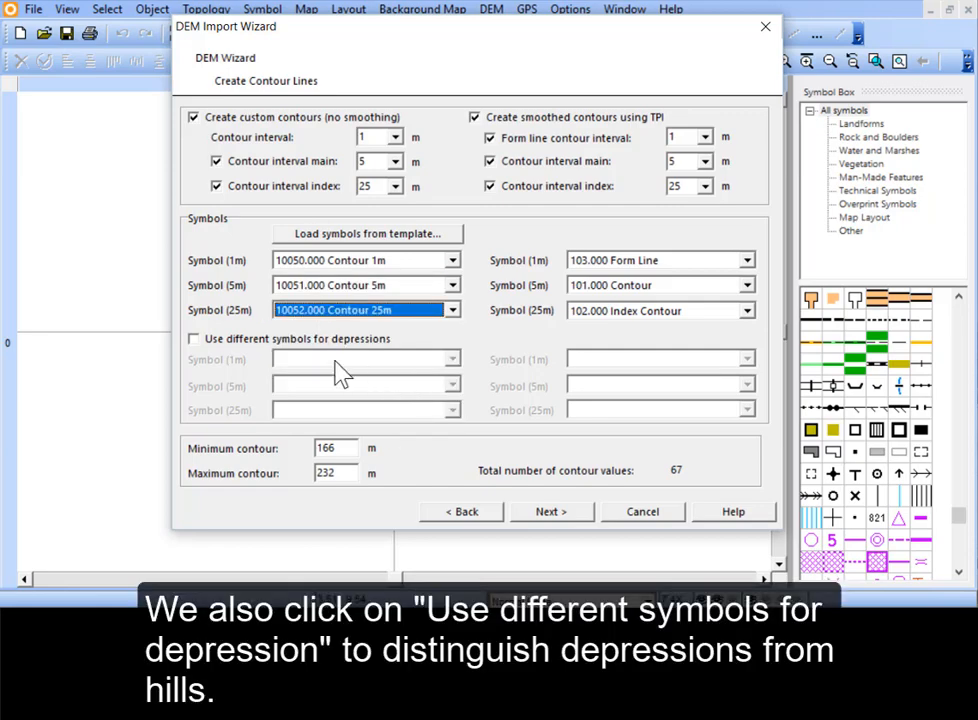
- Use separate depression symbols, assigning 10050.001 Contour 1m Depression and the 25 m smoothed depression symbol
left_click(192, 338)
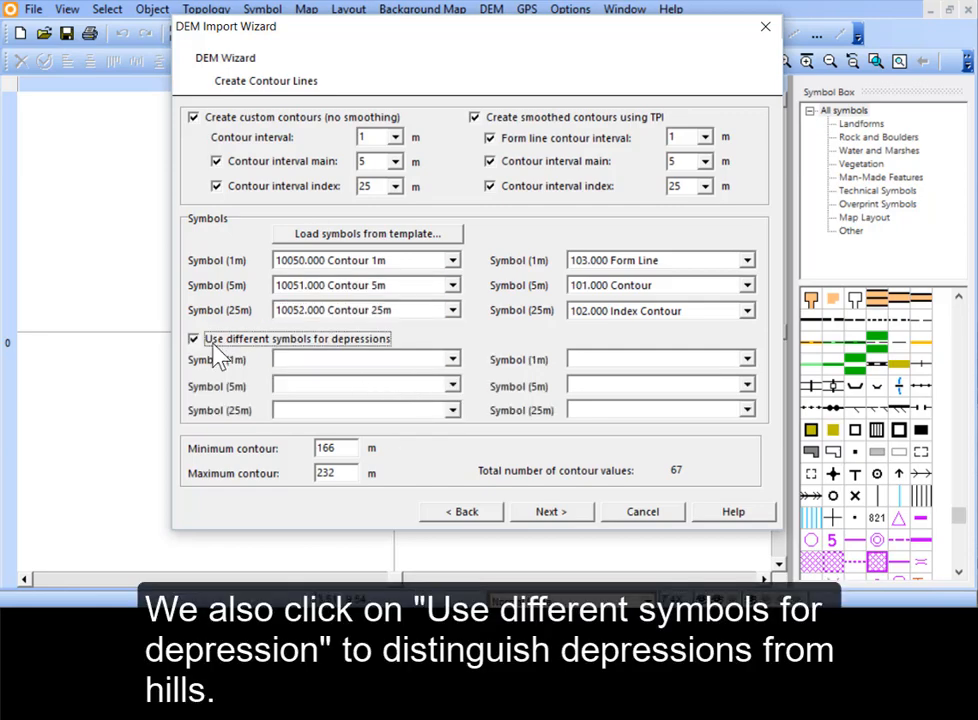
left_click(452, 360)
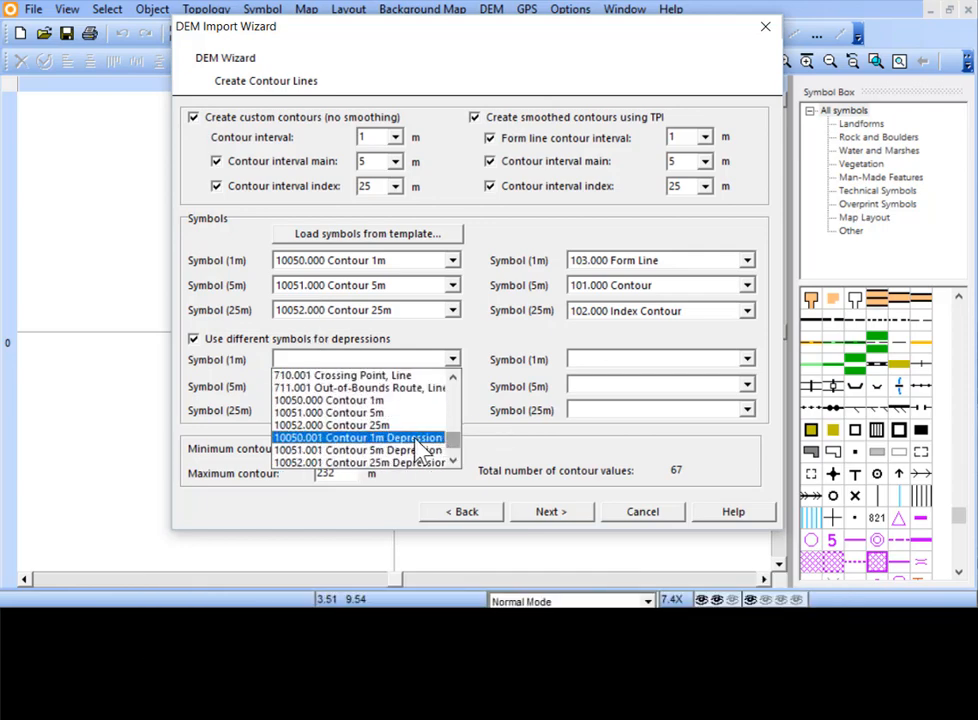
left_click(356, 436)
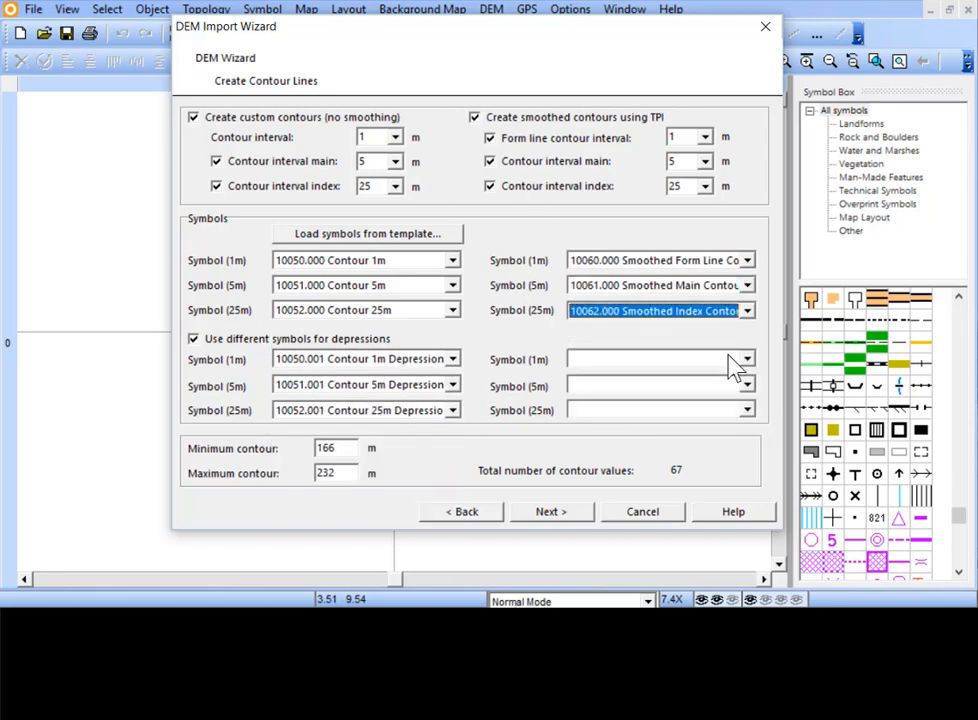
left_click(744, 410)
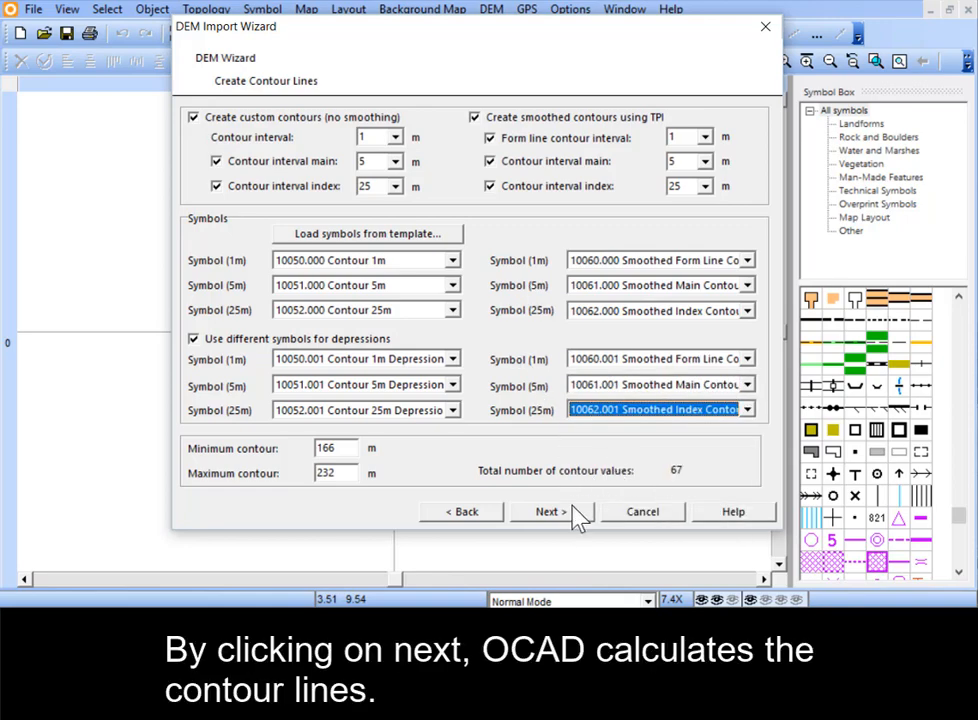
- Generate the DSM, DTM and contour lines and accept the georeferenced offset
left_click(548, 512)
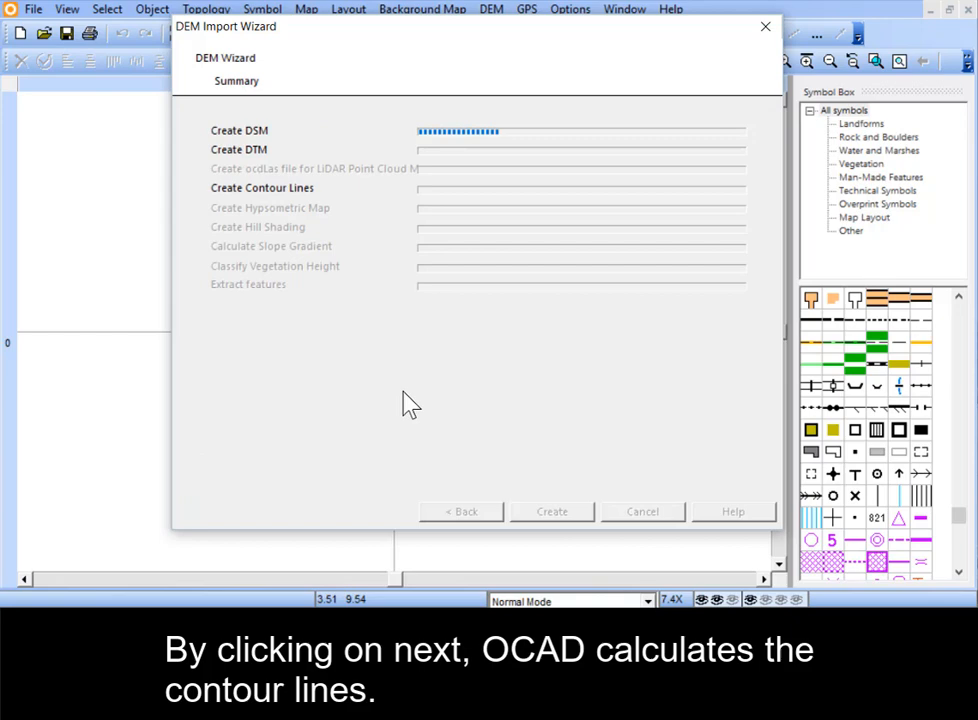
left_click(552, 512)
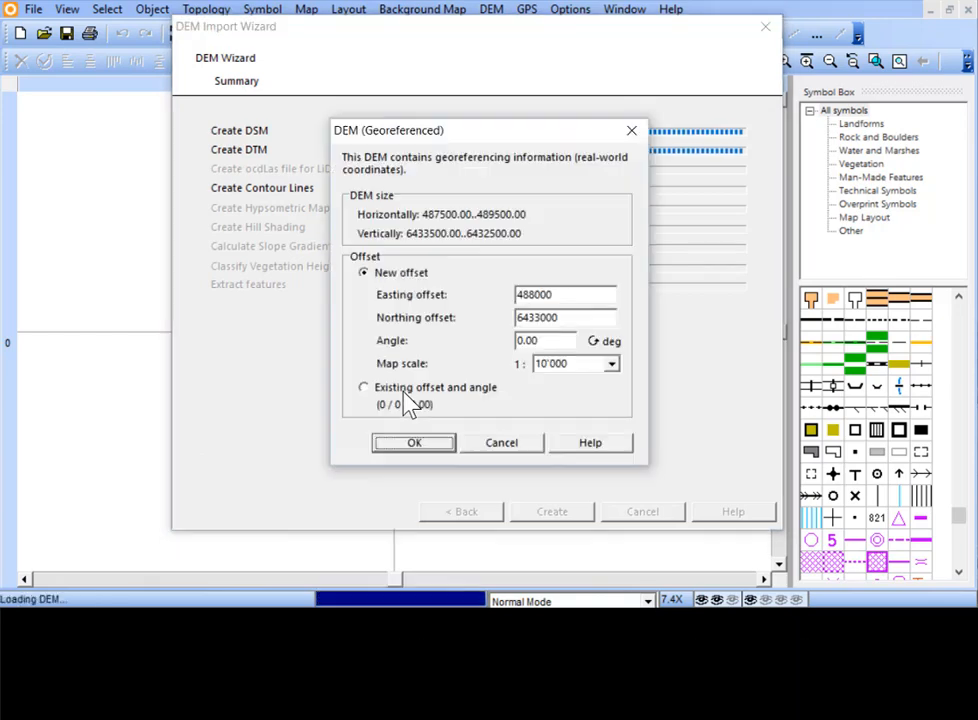
left_click(412, 442)
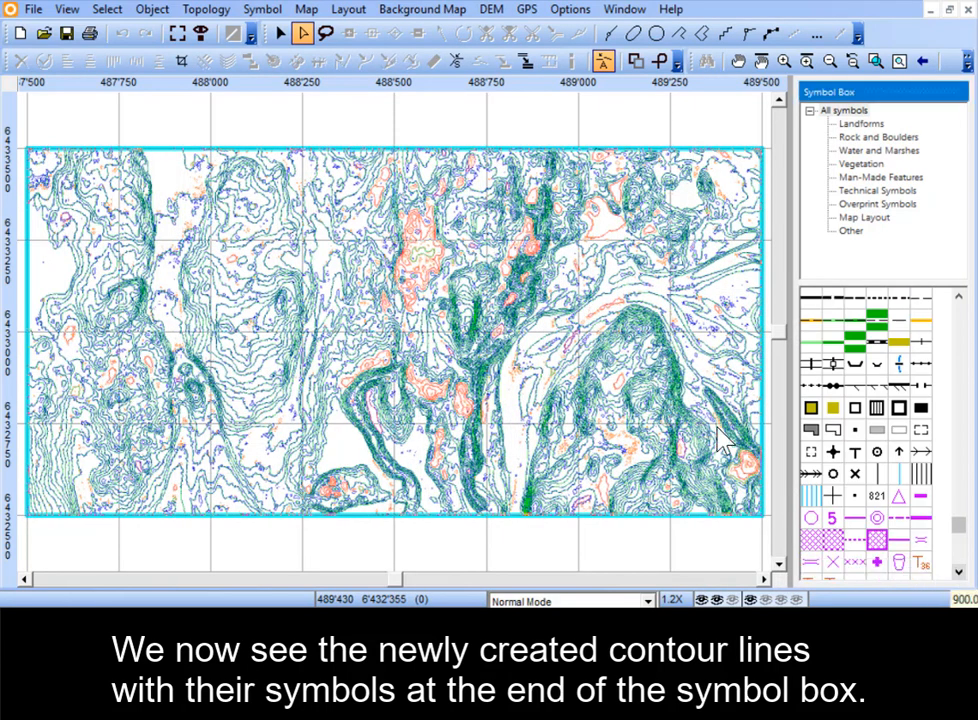
scroll("down", 3)
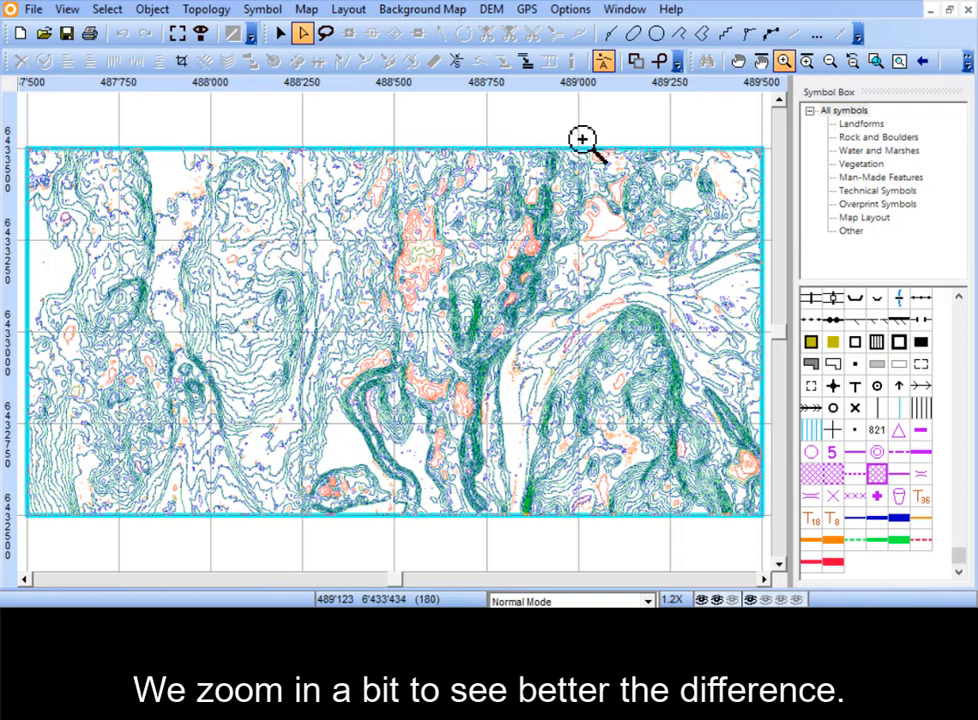
- Zoom into the contours and hide the smoothed contour objects via Symbol > Hide Objects
left_click(582, 138)
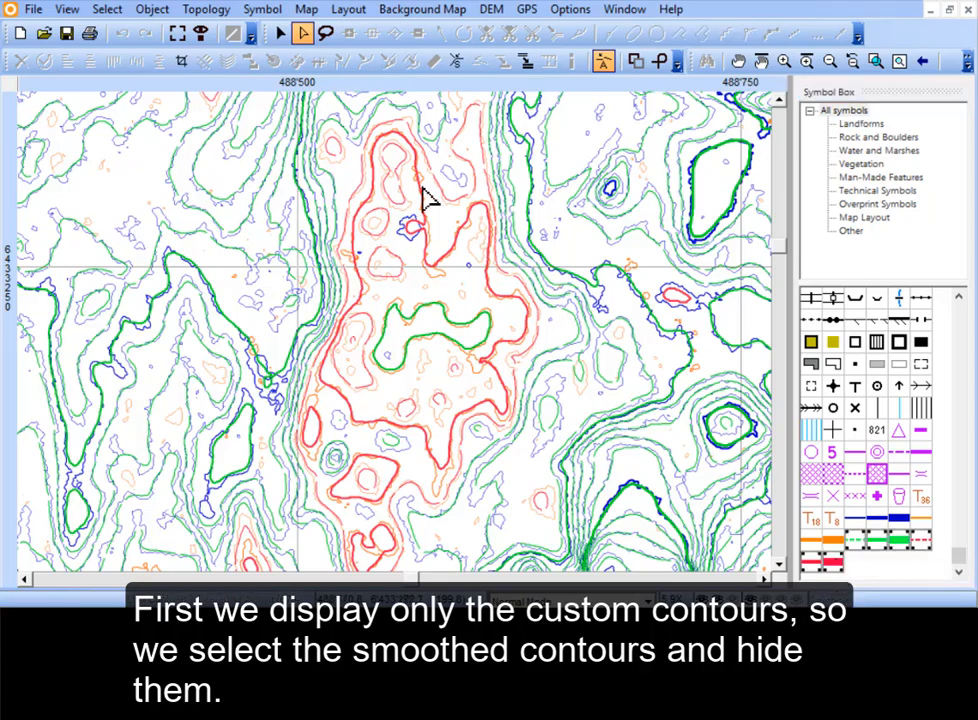
left_click(262, 8)
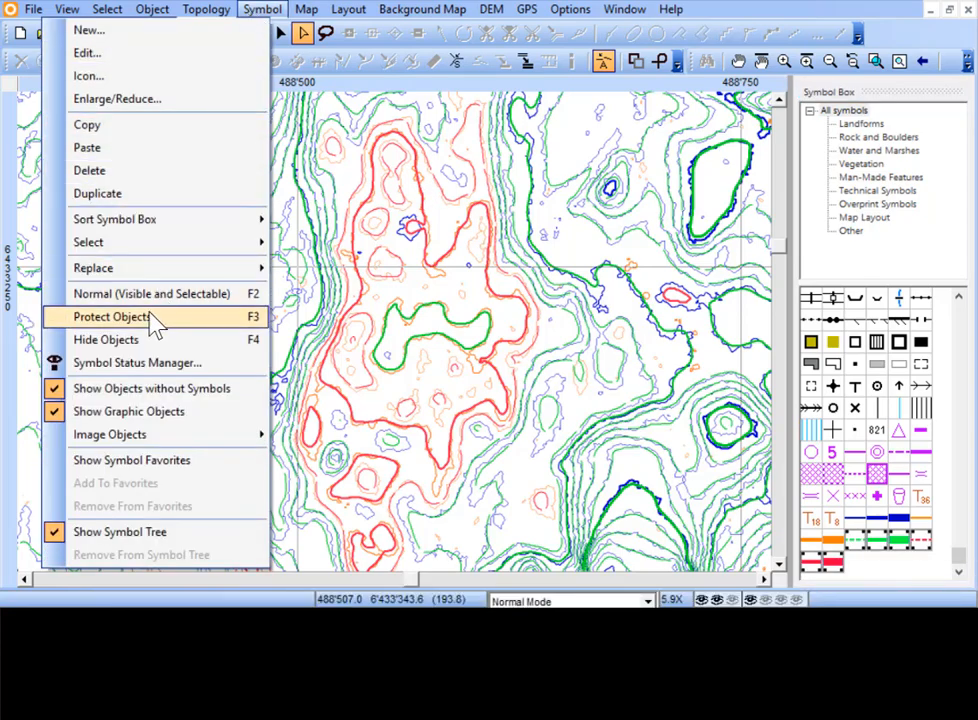
left_click(112, 316)
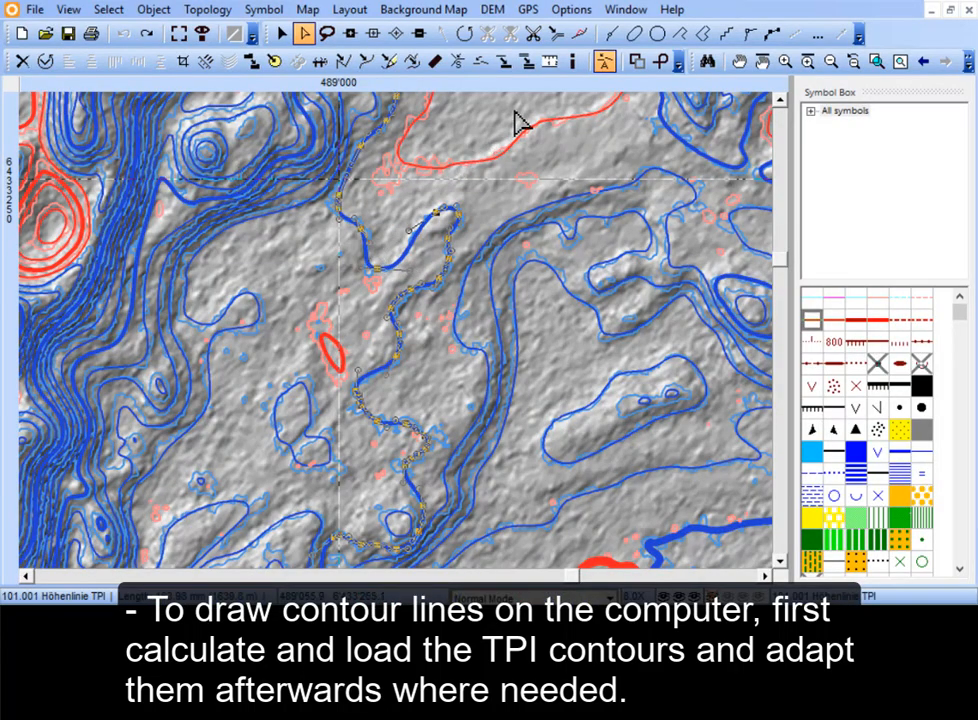
- Activate the Reshape tool to adapt the 101.001 Höhenlinie TPI contour line
left_click(580, 34)
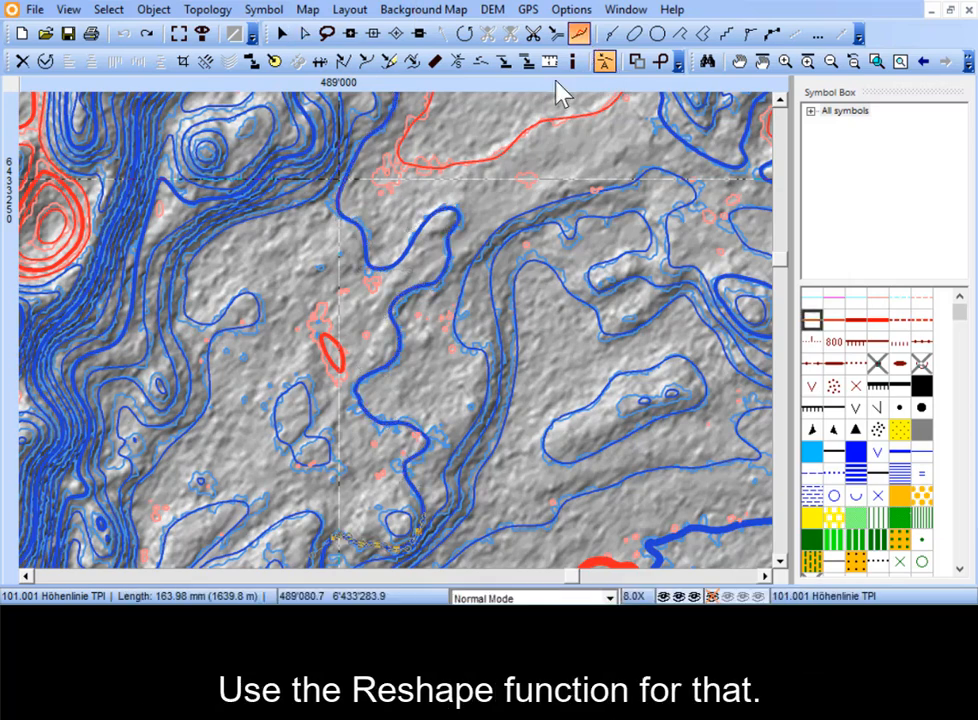